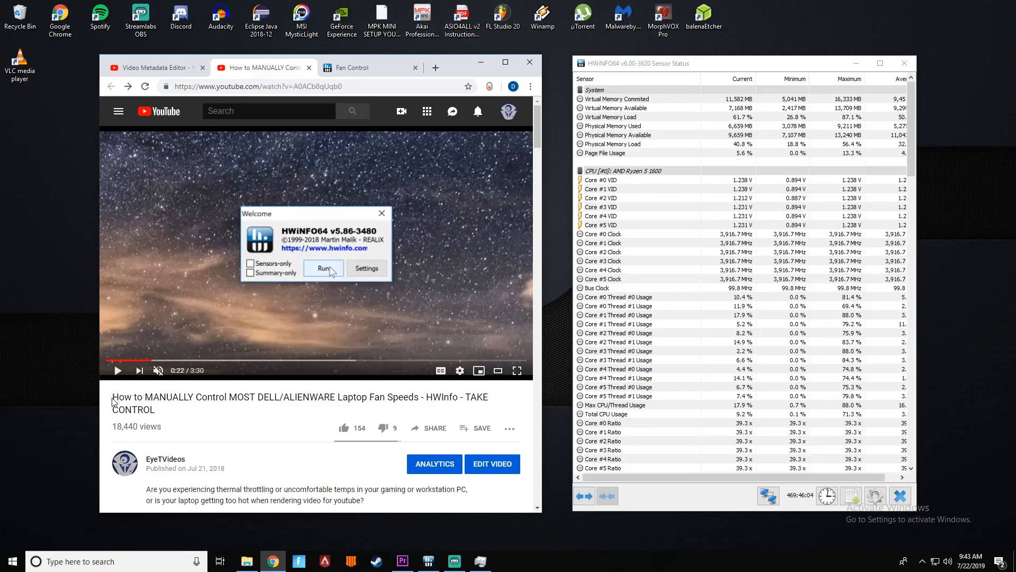
Step: Skip the tutorial ahead to 1:11 and bring up the HWiNFO forum's Fan Control thread
left_click_drag(112, 397, 226, 397)
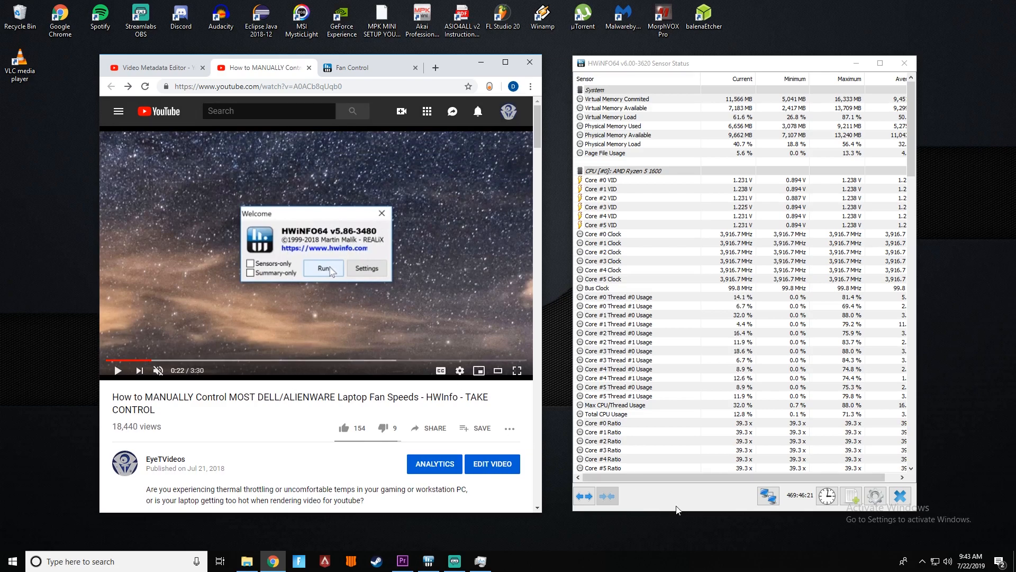
mouse_move(311, 359)
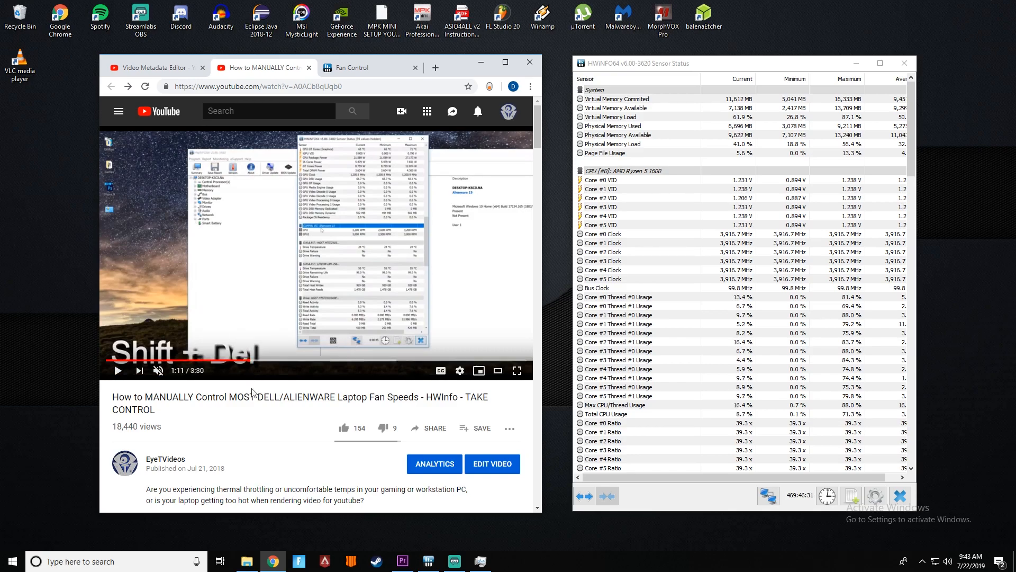
mouse_move(224, 421)
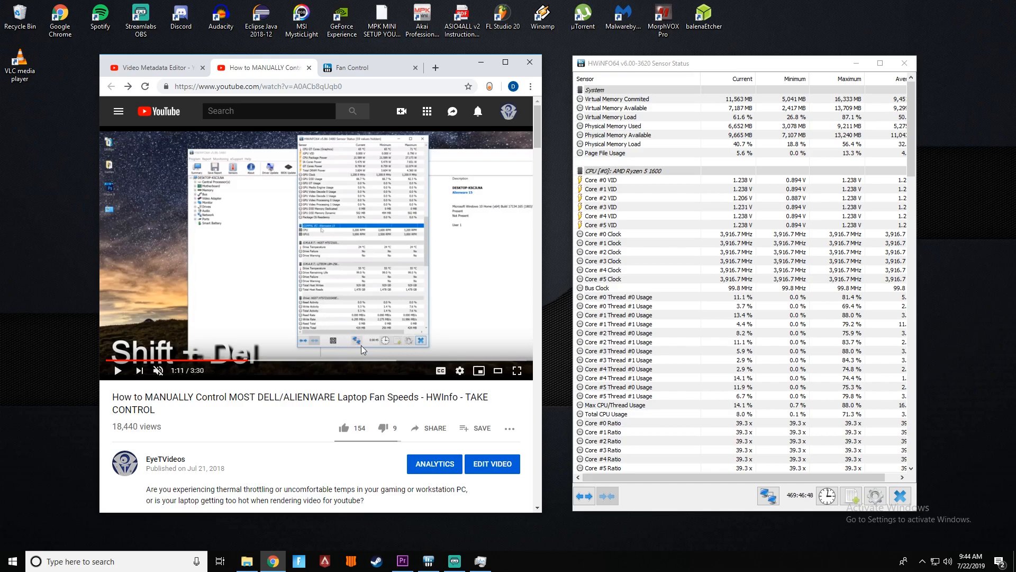
left_click(298, 360)
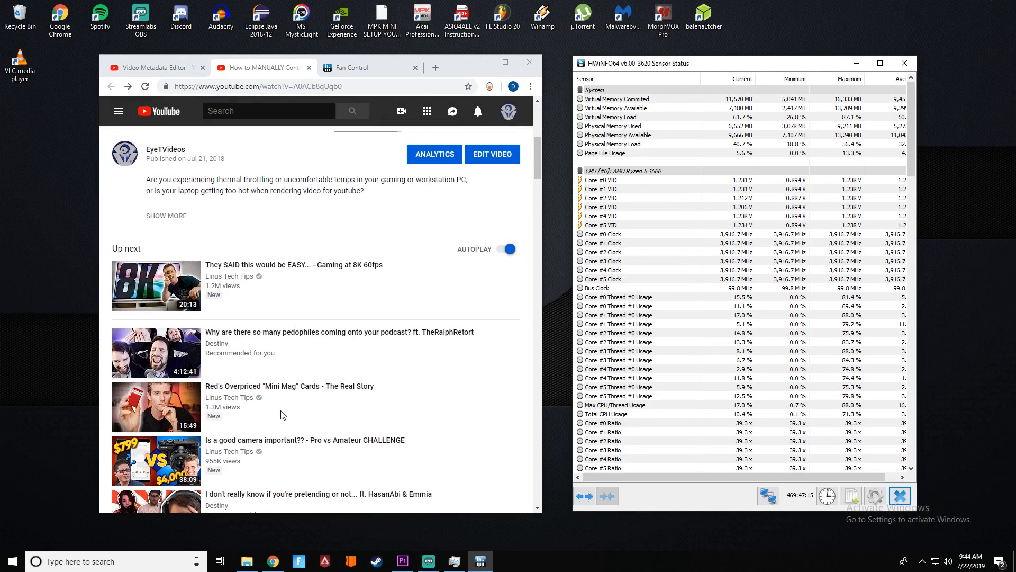
scroll("down", 3)
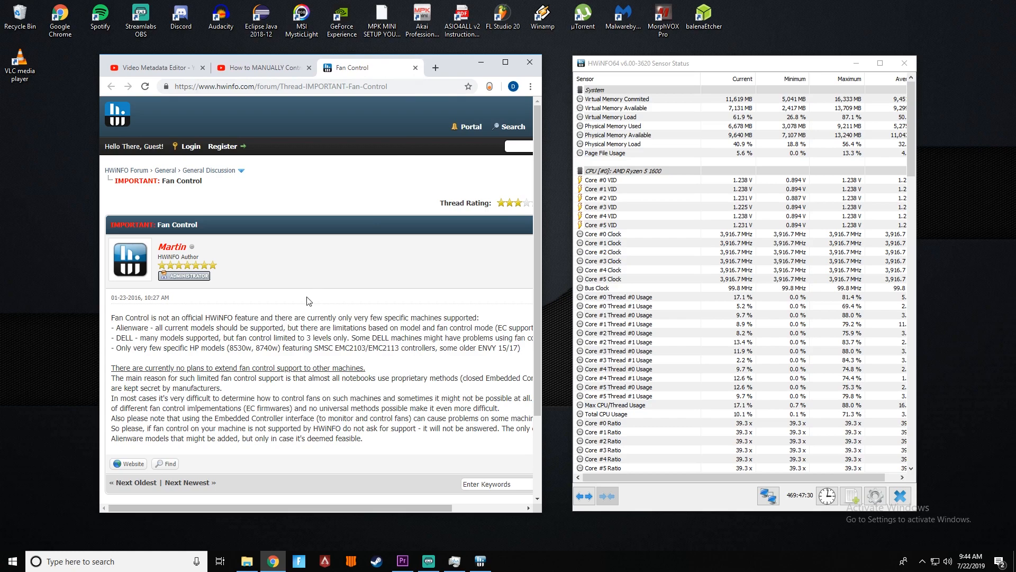
double_click(237, 347)
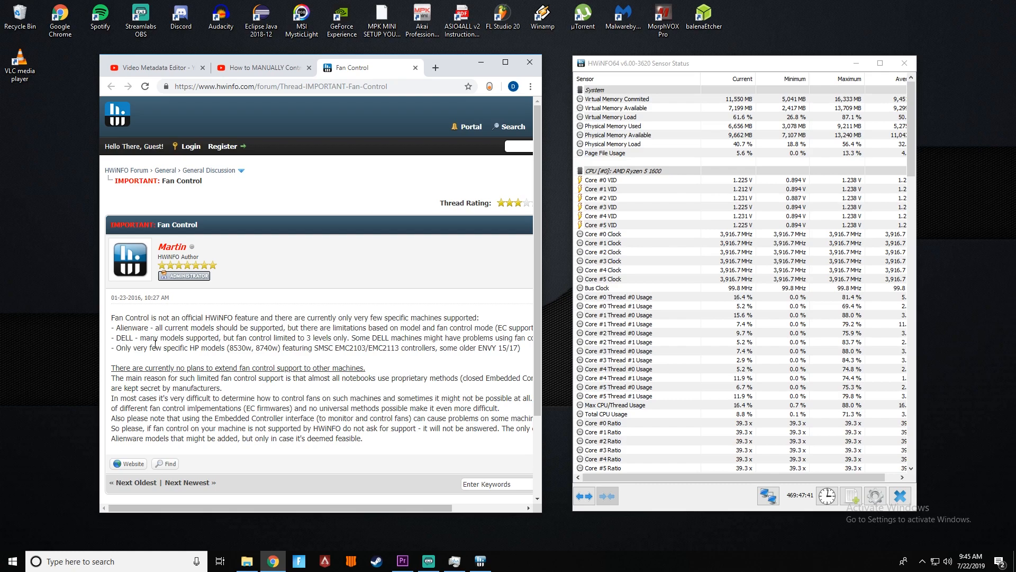
scroll("down", 3)
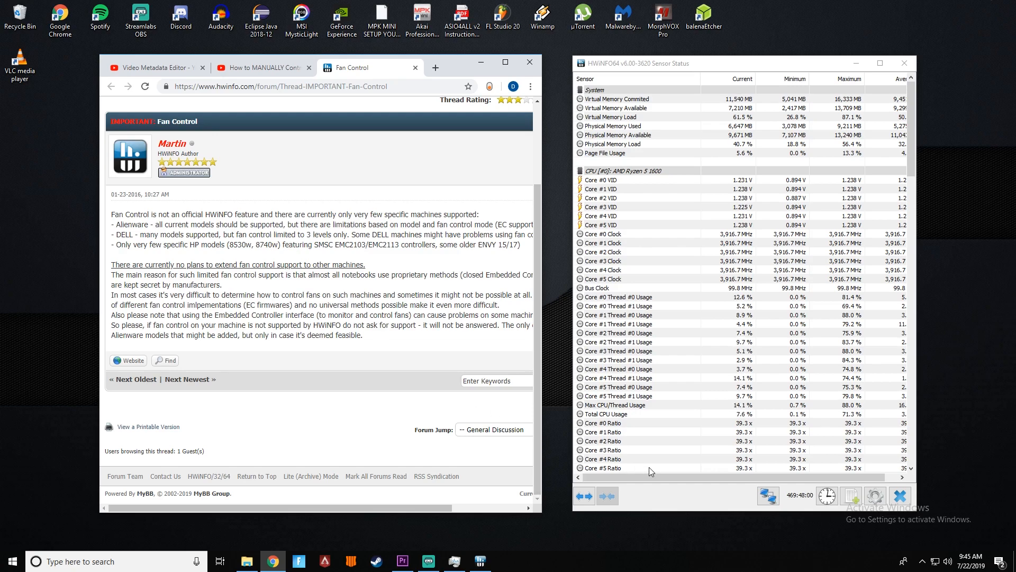
mouse_move(683, 525)
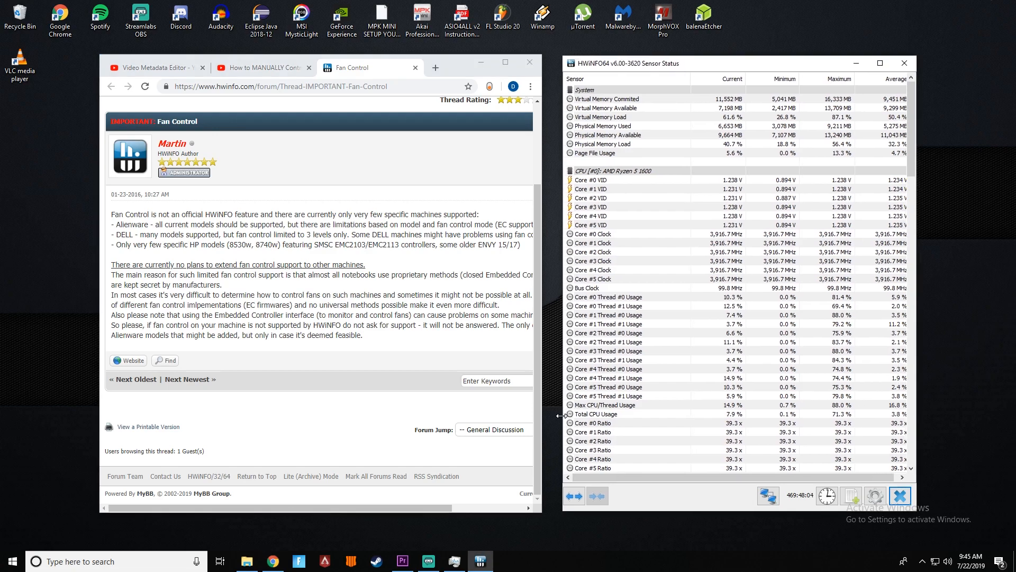
mouse_move(395, 335)
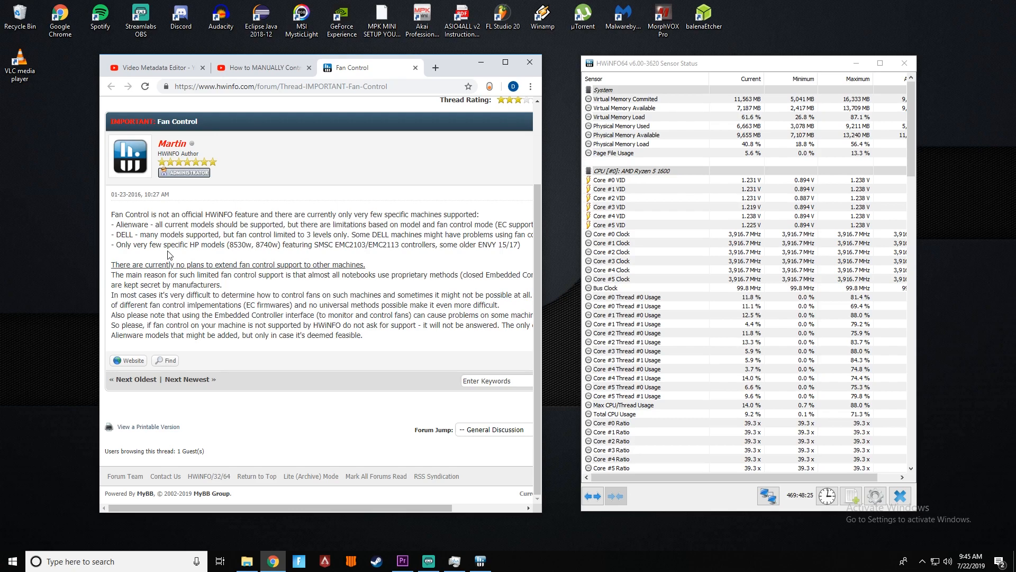
mouse_move(176, 254)
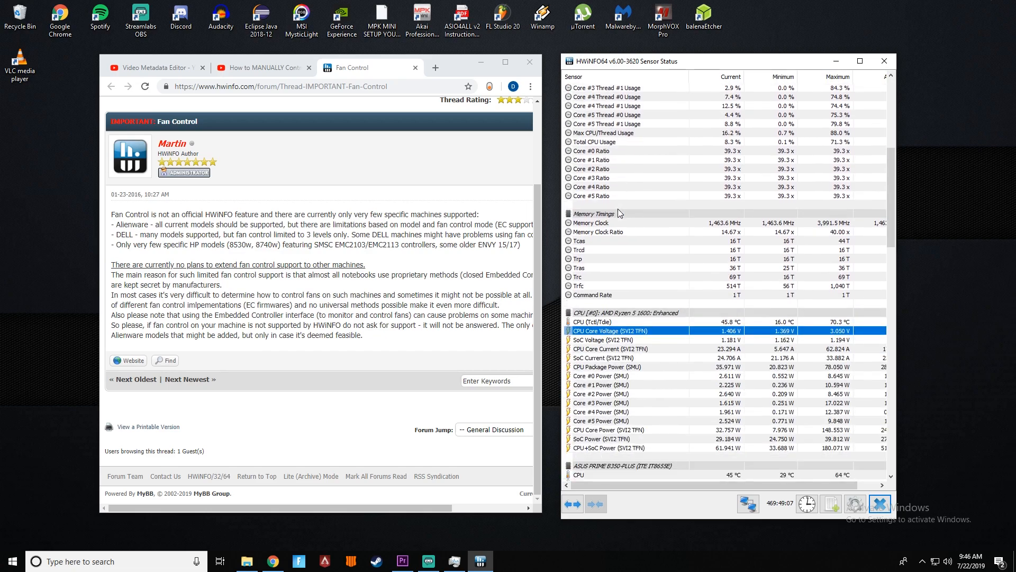
Step: Reveal the ASUS PRIME B350-PLUS fan RPM readings, then return to the YouTube tutorial
scroll("down", 3)
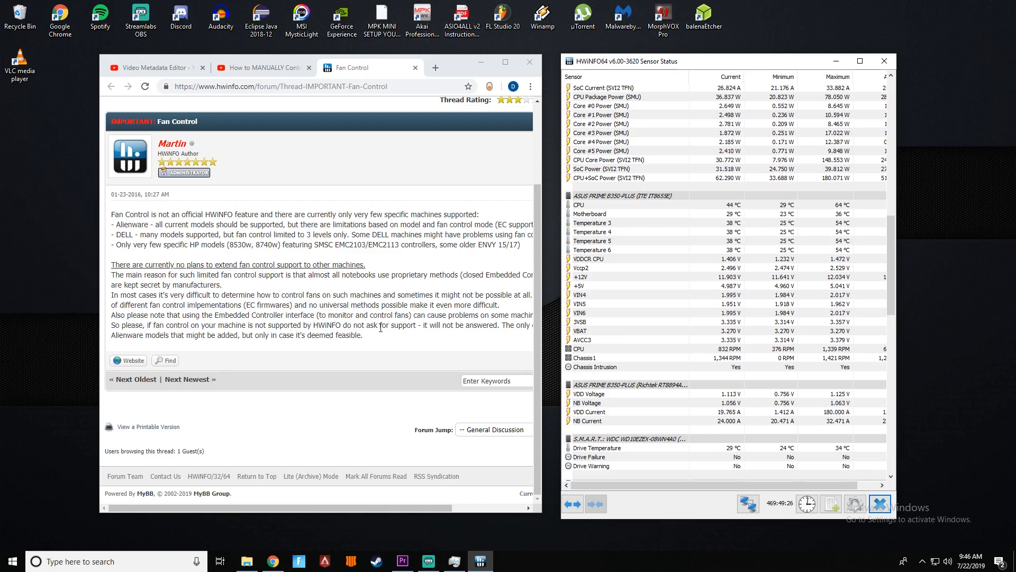
left_click(261, 68)
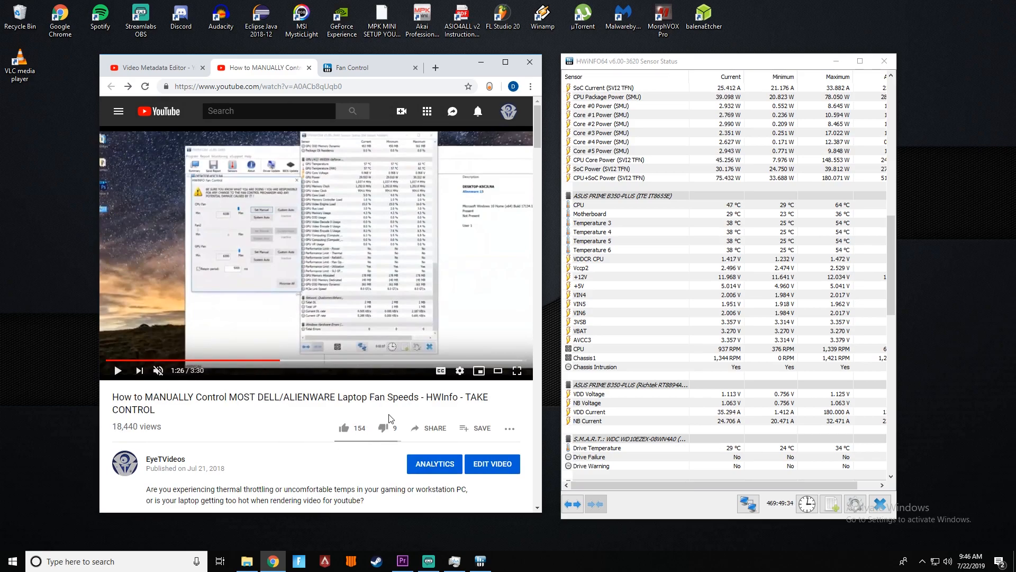
mouse_move(287, 421)
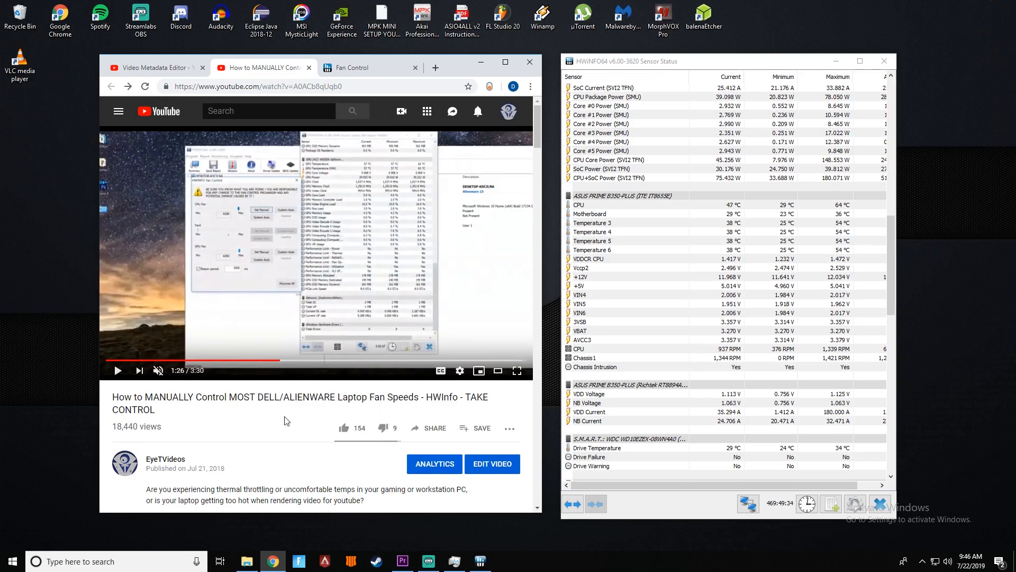